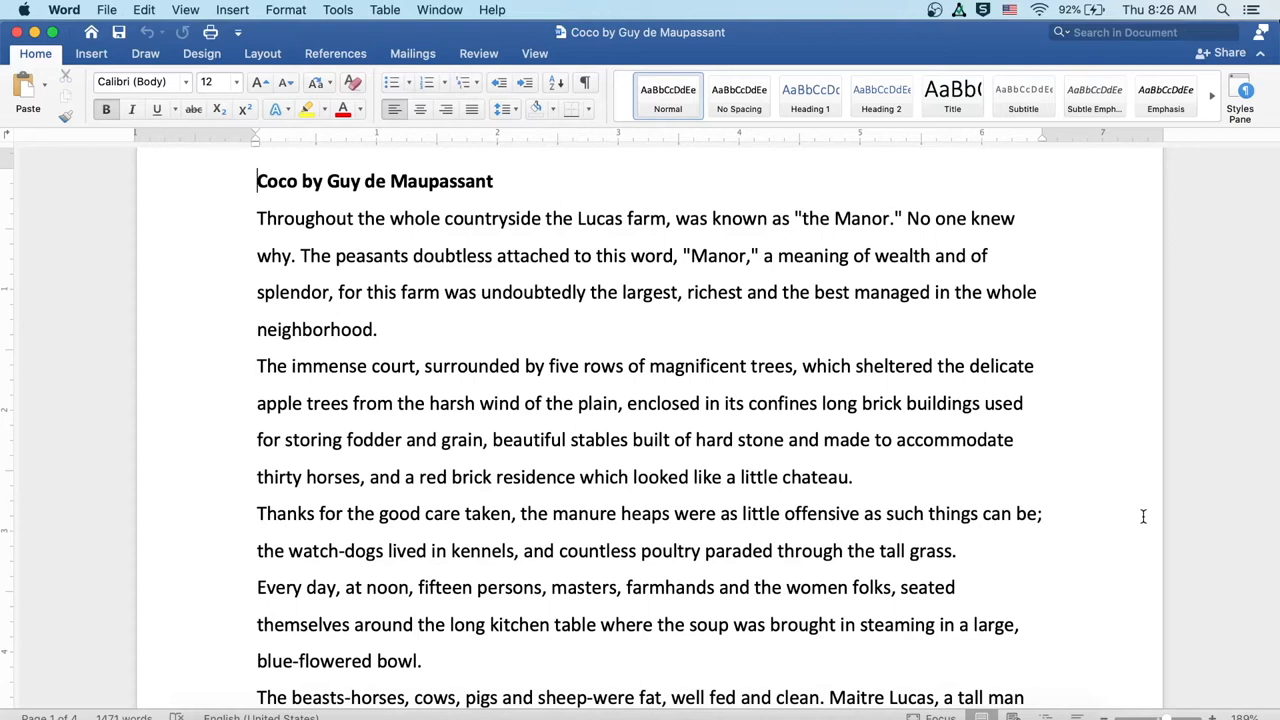
{"action": "scroll", "scroll_direction": "down", "scroll_amount": 3}
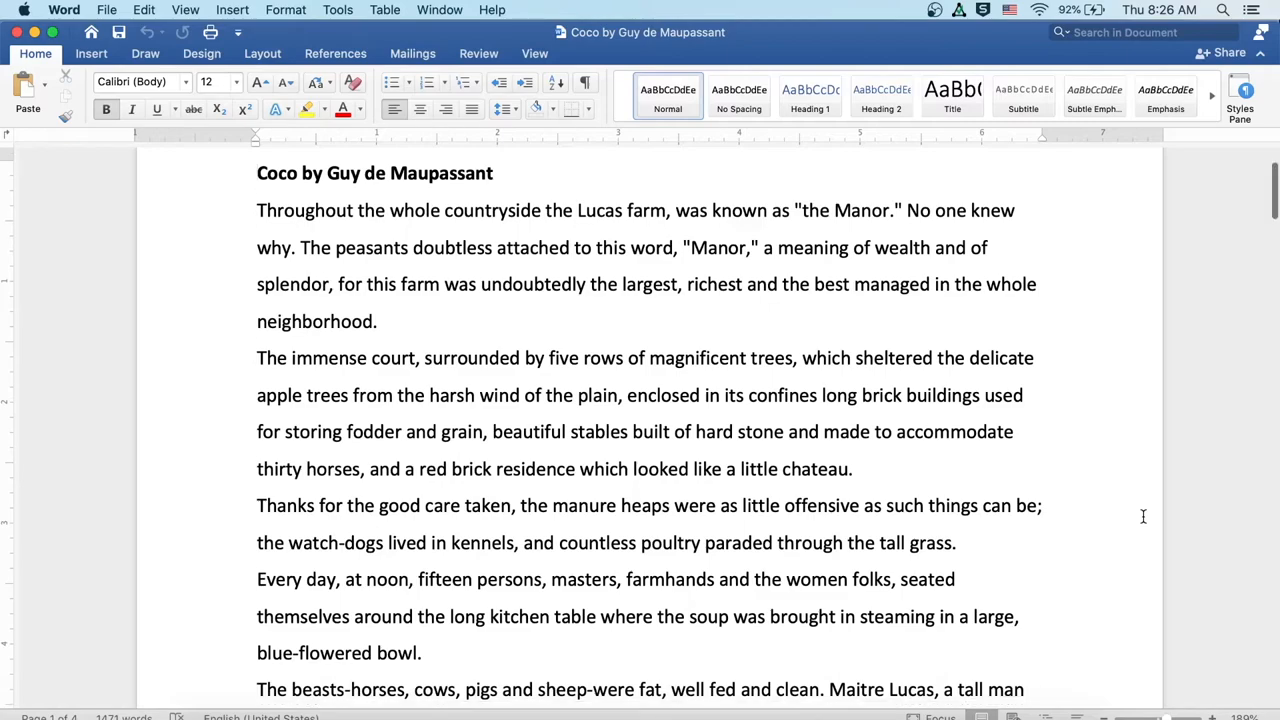
{"action": "scroll", "scroll_direction": "down", "scroll_amount": 3}
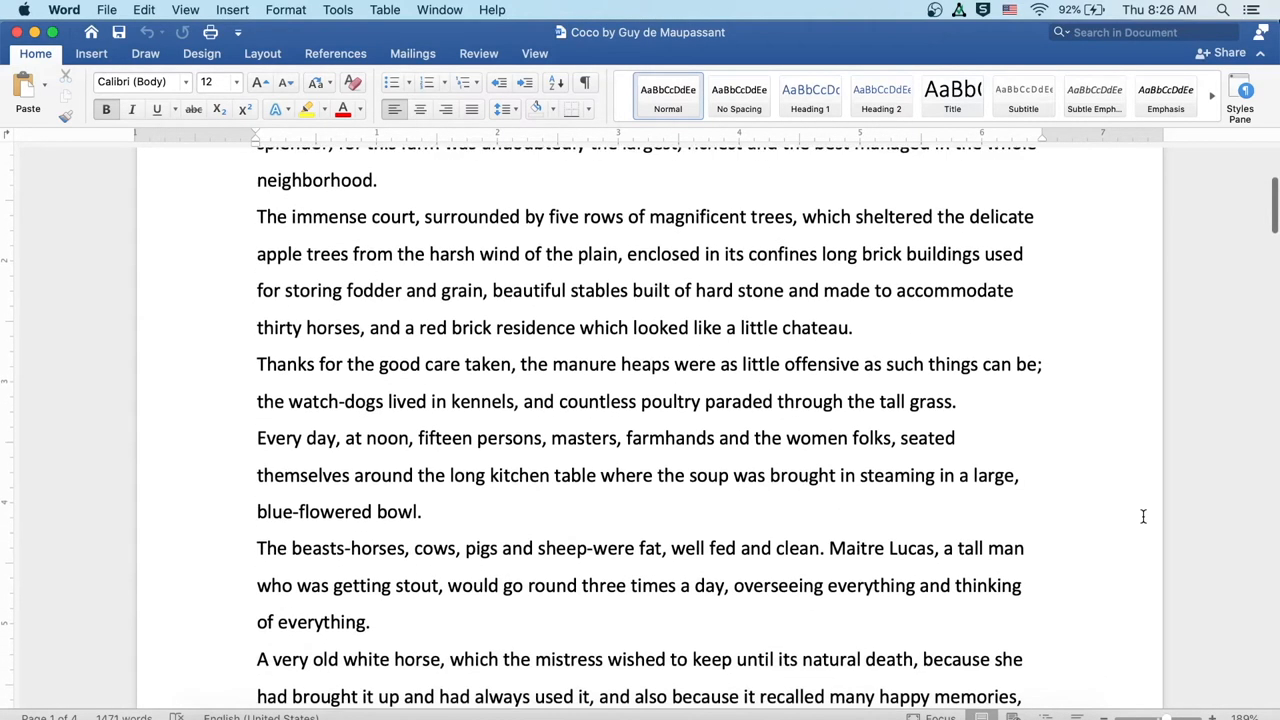
{"action": "scroll", "scroll_direction": "down", "scroll_amount": 3}
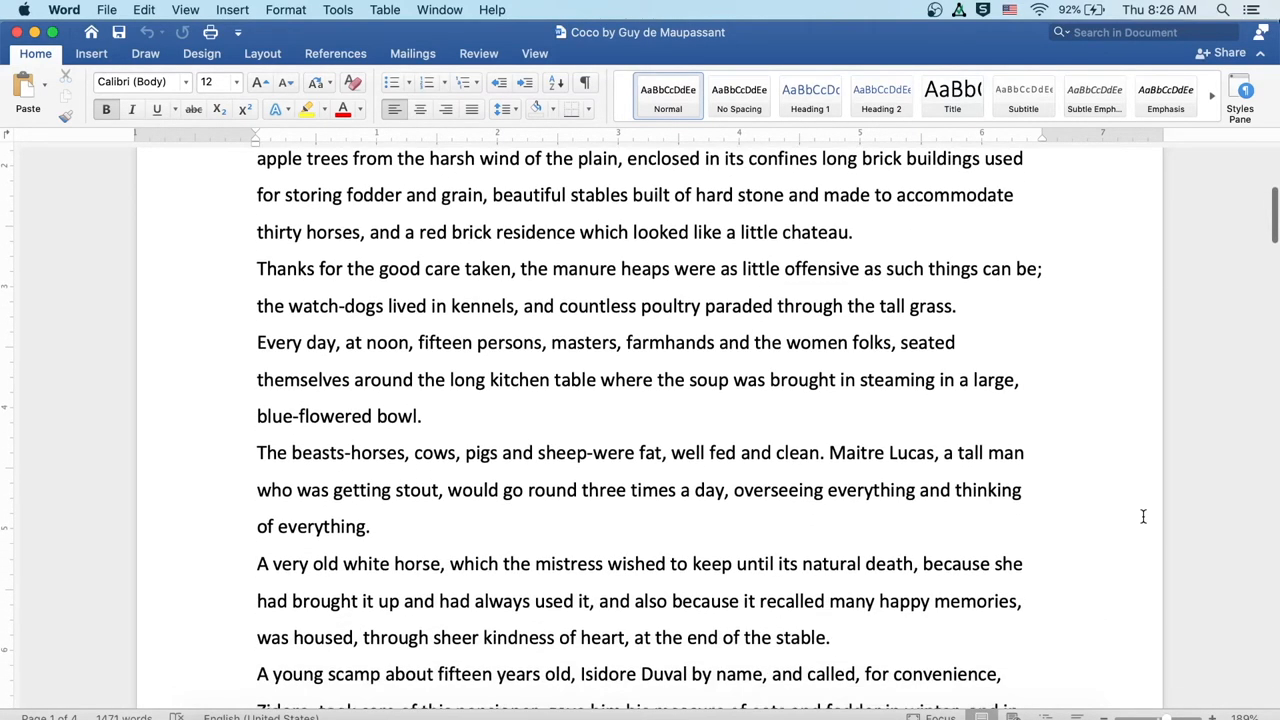
{"action": "scroll", "scroll_direction": "down", "scroll_amount": 3}
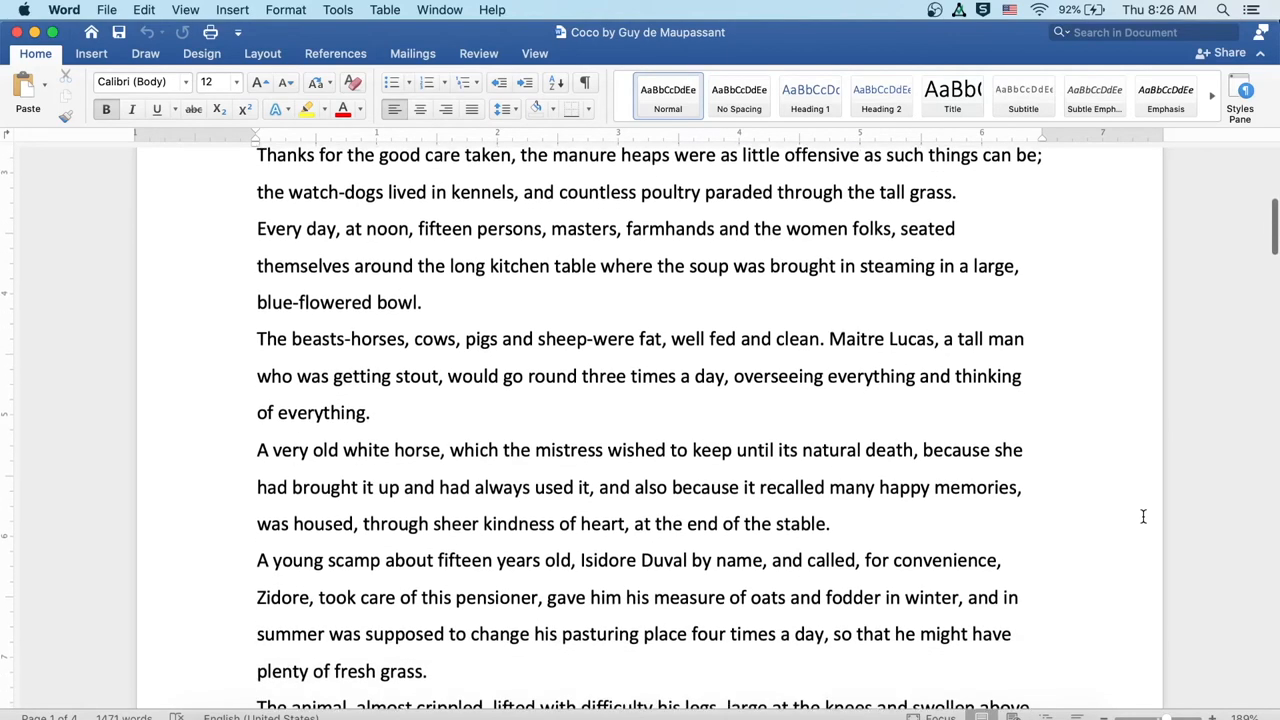
{"action": "scroll", "scroll_direction": "down", "scroll_amount": 3}
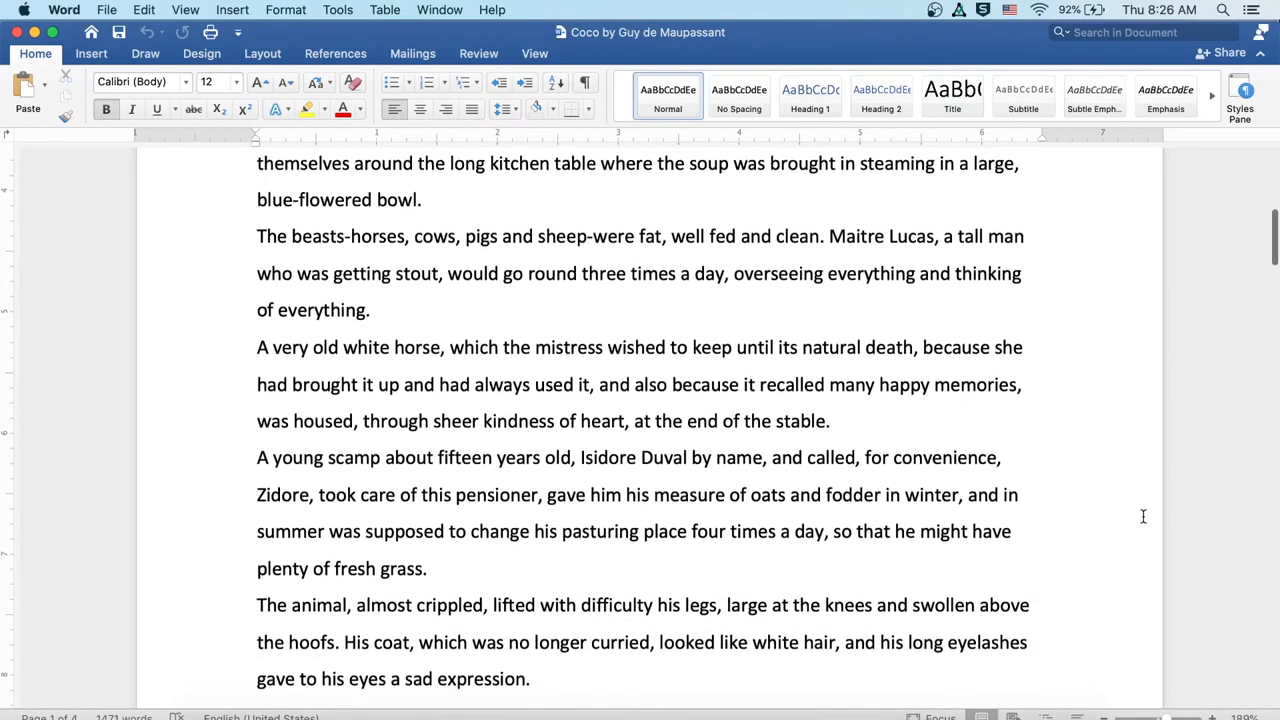
{"action": "scroll", "scroll_direction": "down", "scroll_amount": 3}
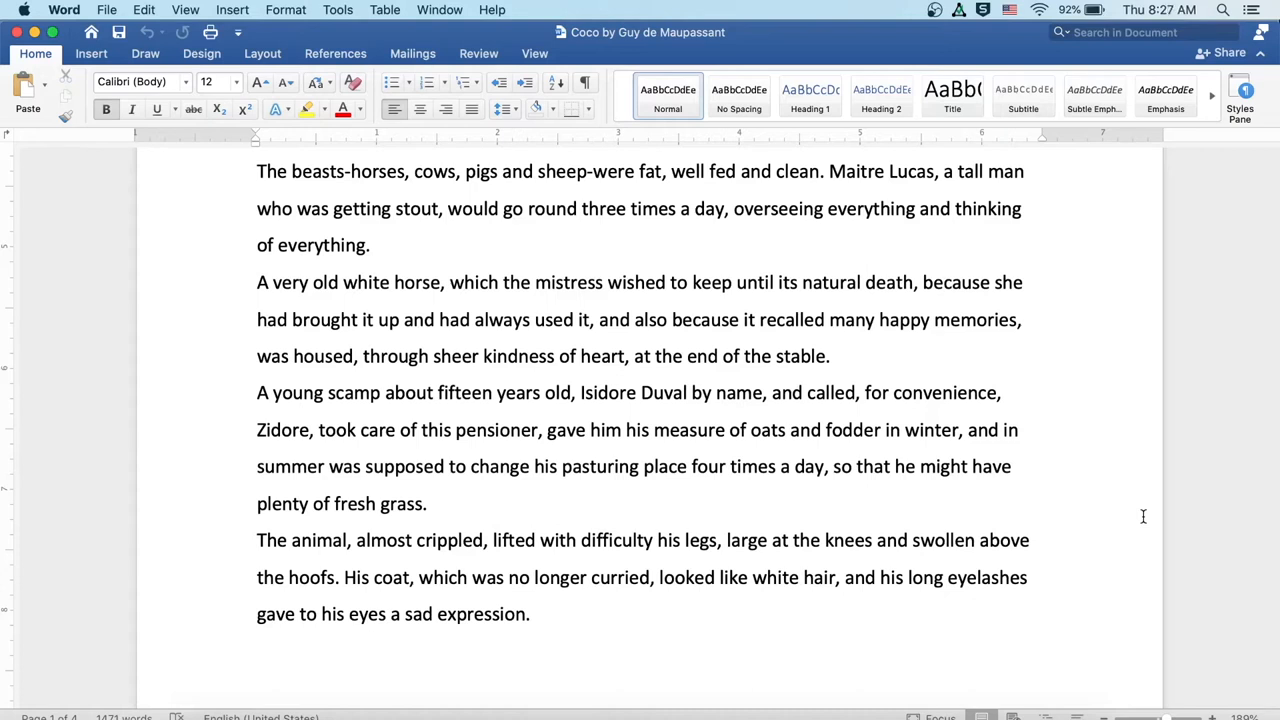
{"action": "mouse_move", "coordinate": [1137, 504]}
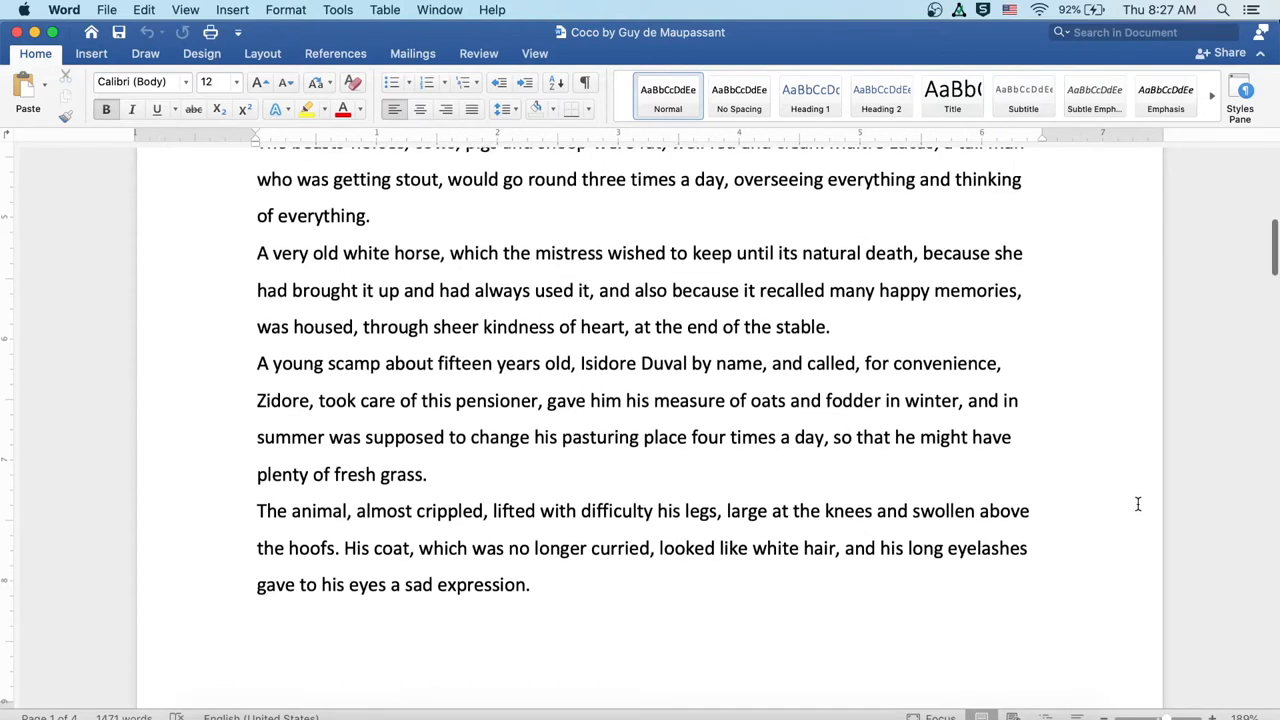
{"action": "scroll", "scroll_direction": "down", "scroll_amount": 3}
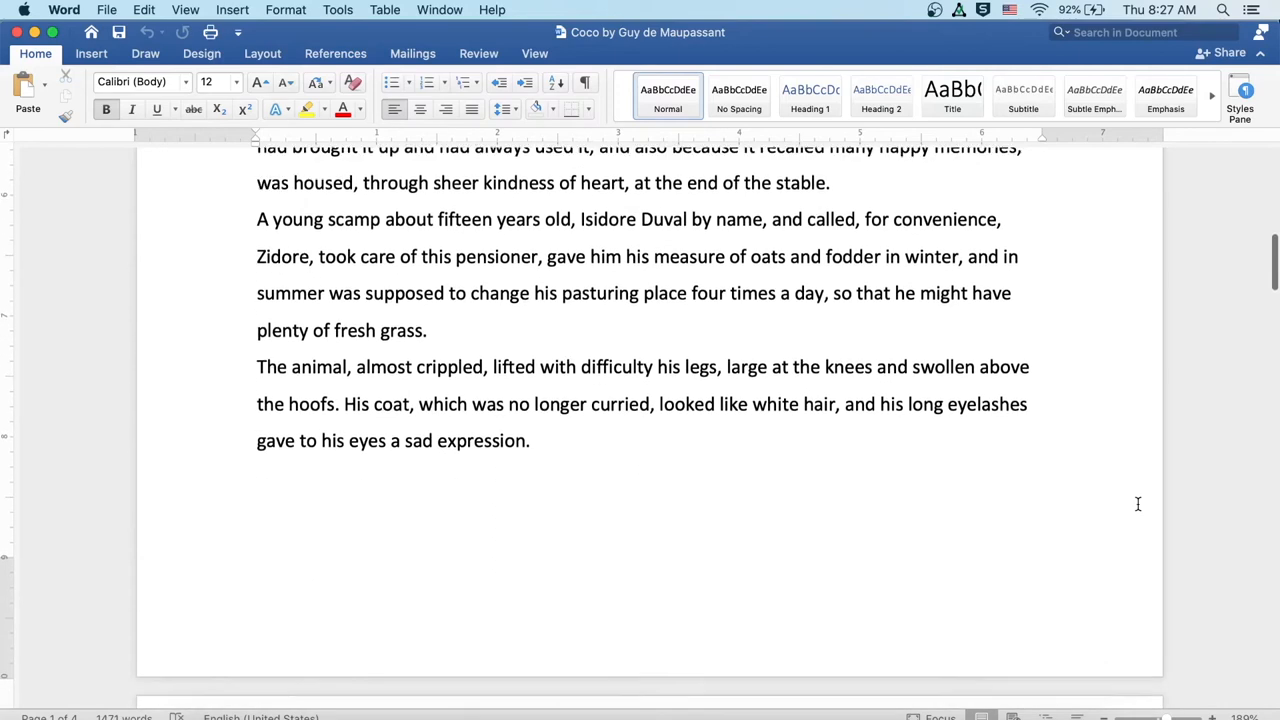
{"action": "scroll", "scroll_direction": "down", "scroll_amount": 3}
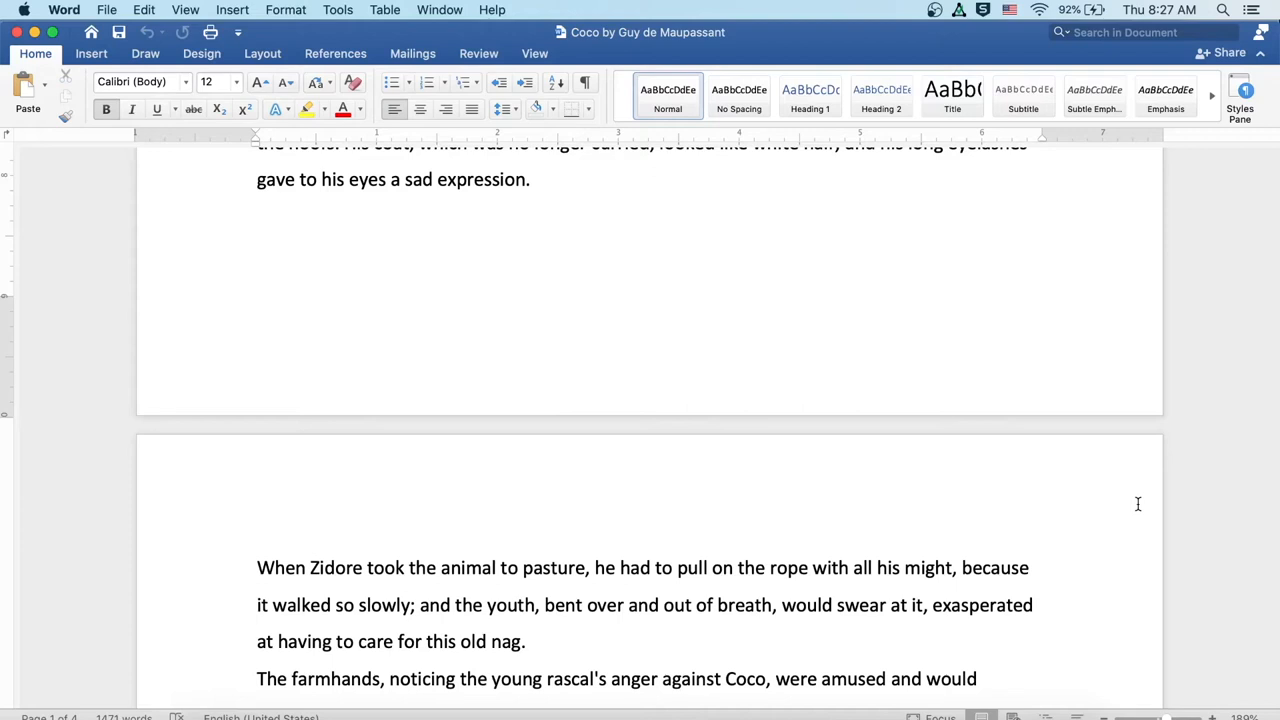
{"action": "scroll", "scroll_direction": "down", "scroll_amount": 3}
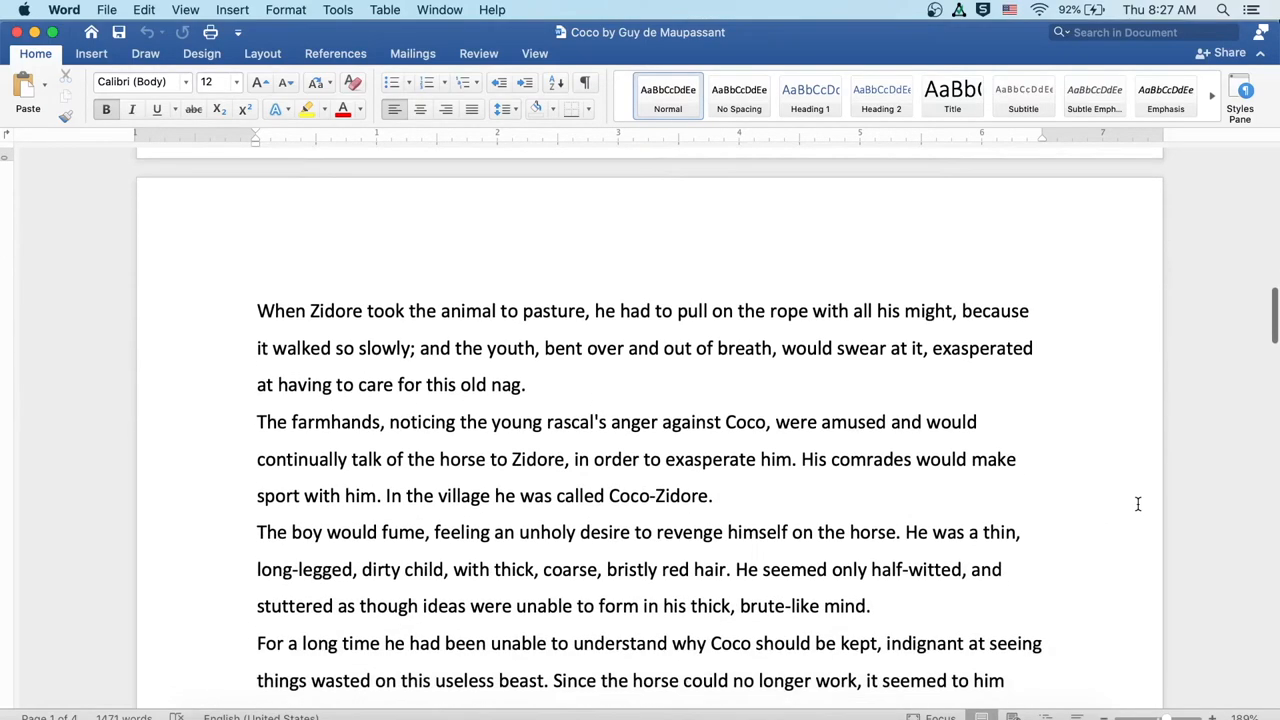
{"action": "scroll", "scroll_direction": "down", "scroll_amount": 3}
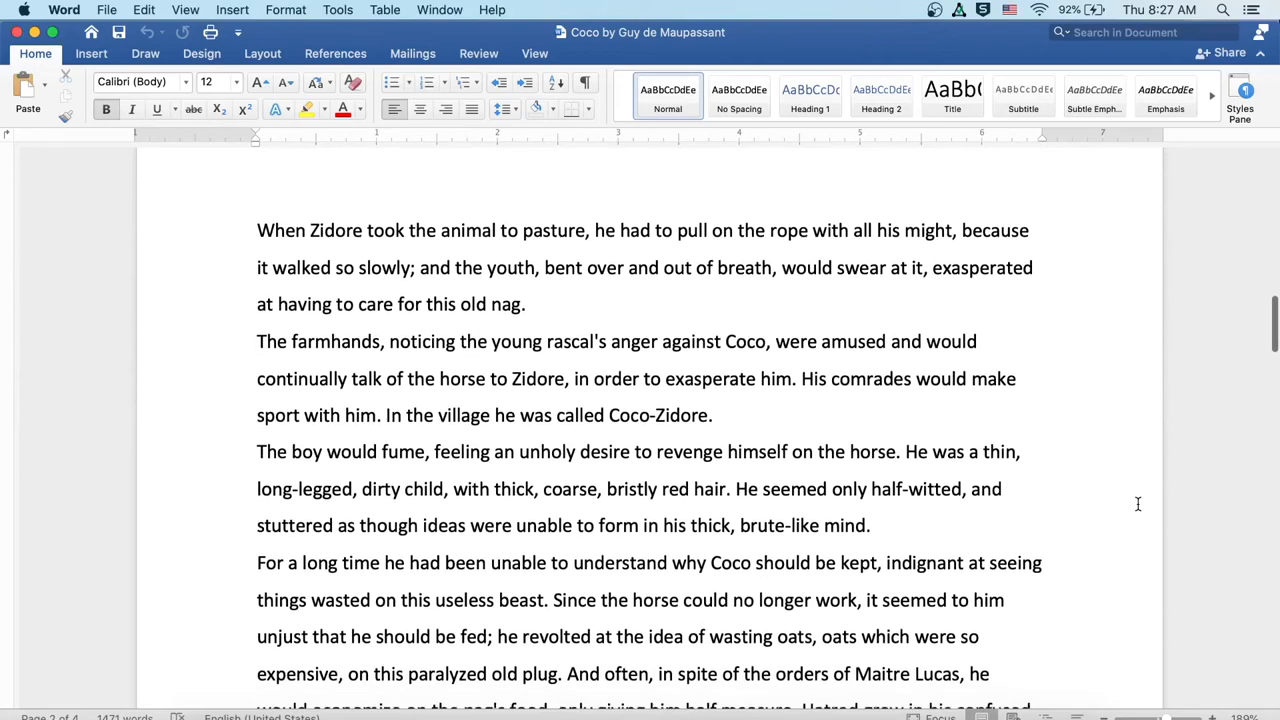
{"action": "scroll", "scroll_direction": "down", "scroll_amount": 3}
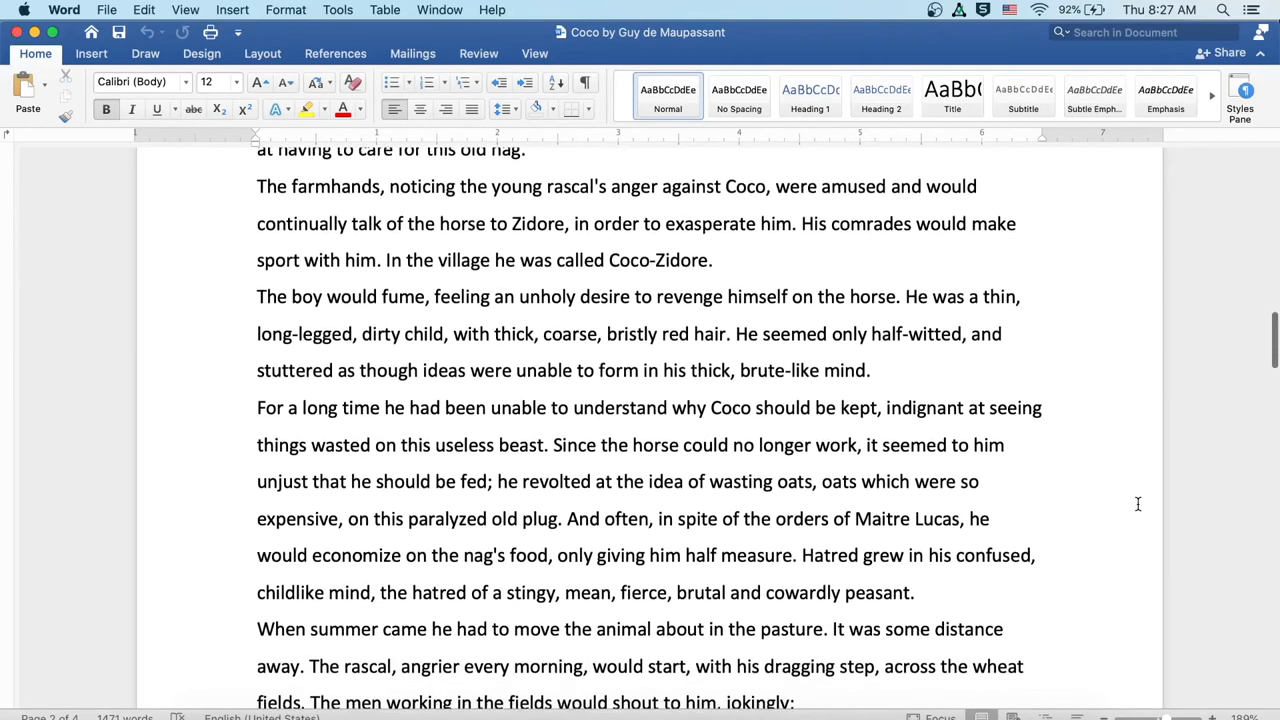
{"action": "scroll", "scroll_direction": "down", "scroll_amount": 3}
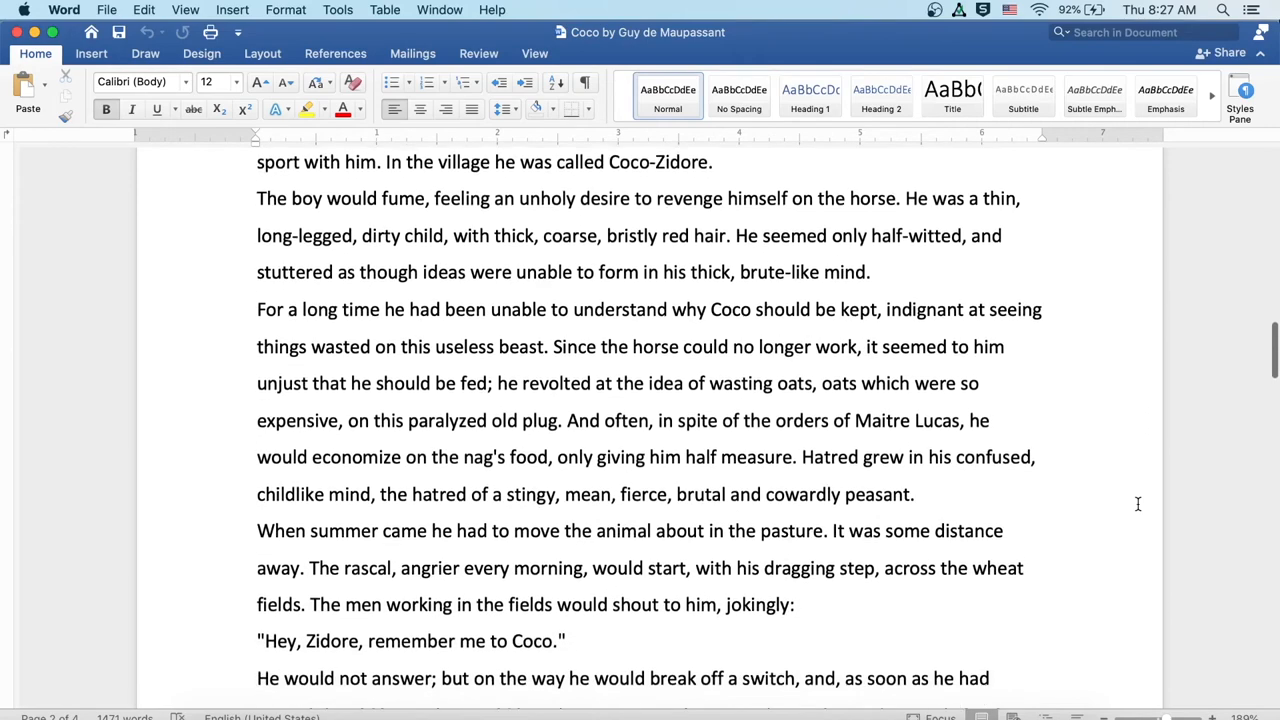
{"action": "scroll", "scroll_direction": "down", "scroll_amount": 3}
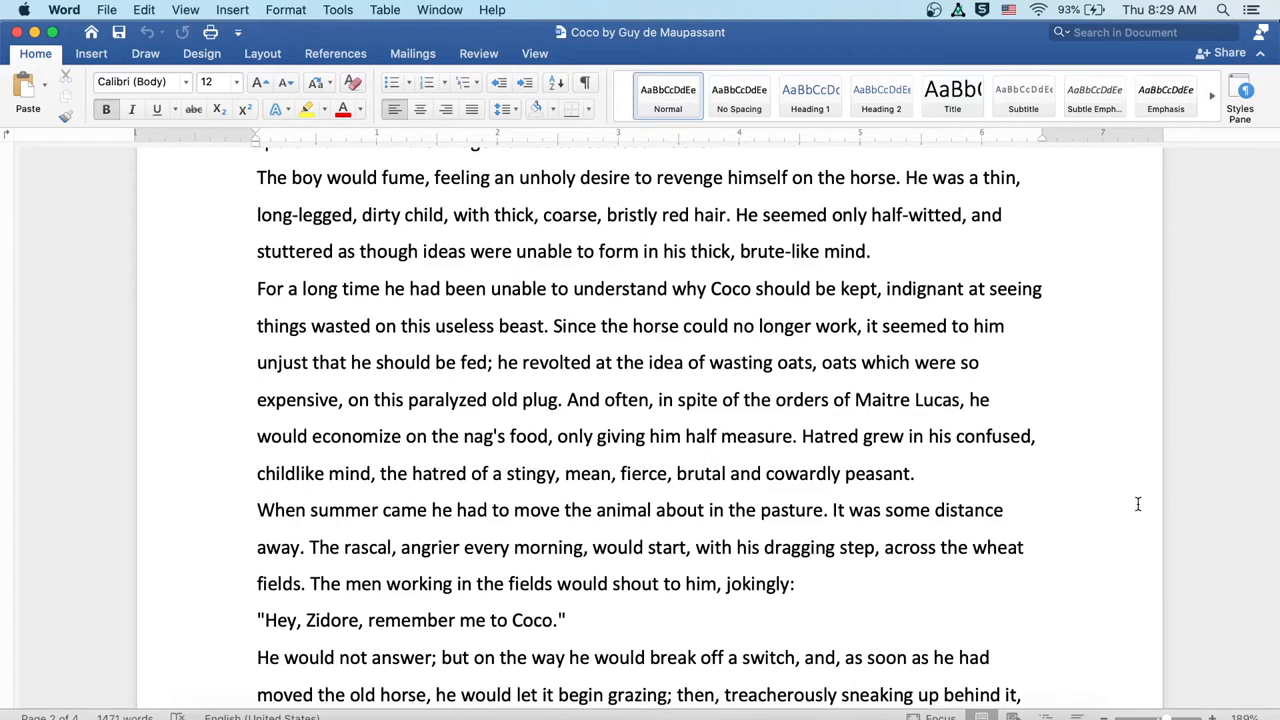
{"action": "scroll", "scroll_direction": "down", "scroll_amount": 3}
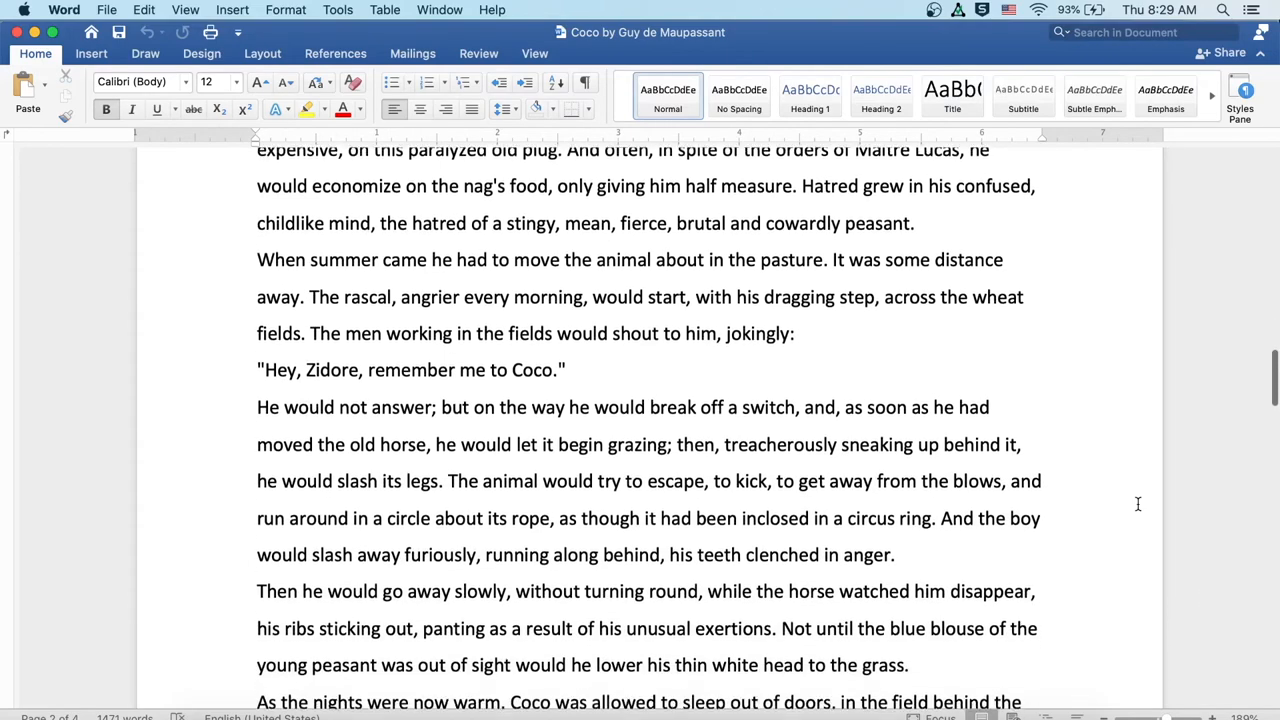
{"action": "scroll", "scroll_direction": "down", "scroll_amount": 3}
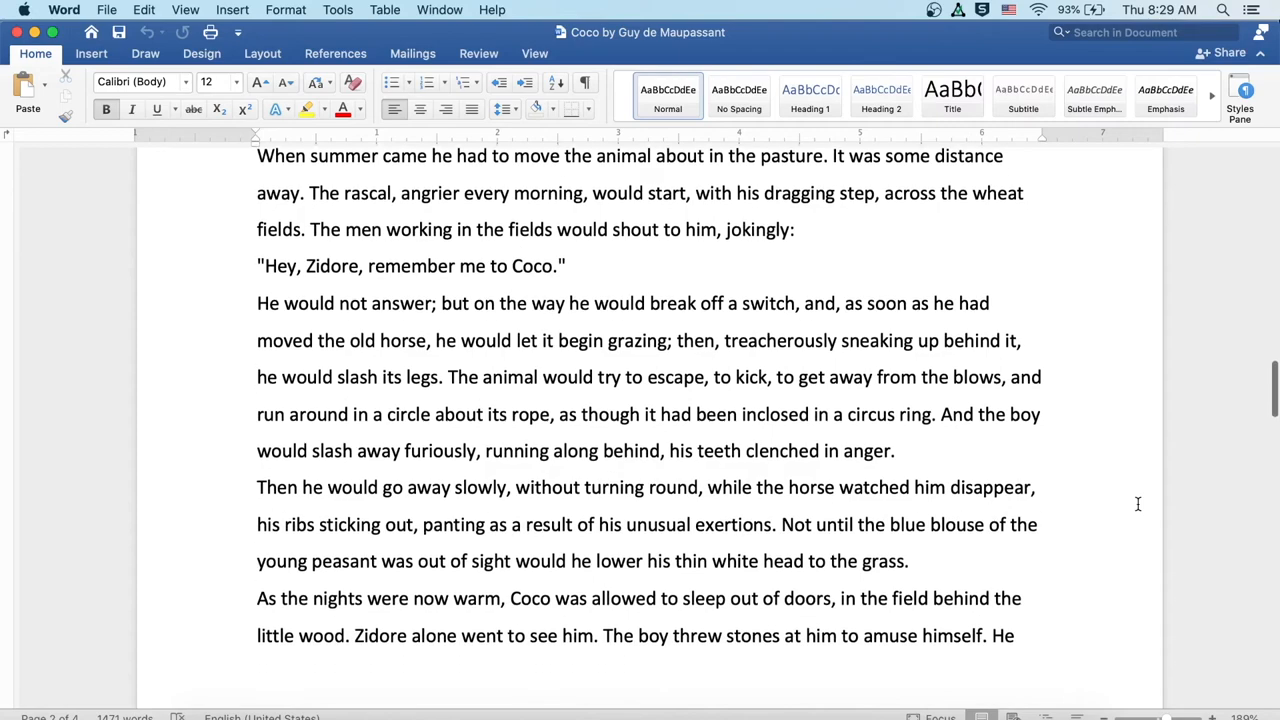
{"action": "scroll", "scroll_direction": "down", "scroll_amount": 3}
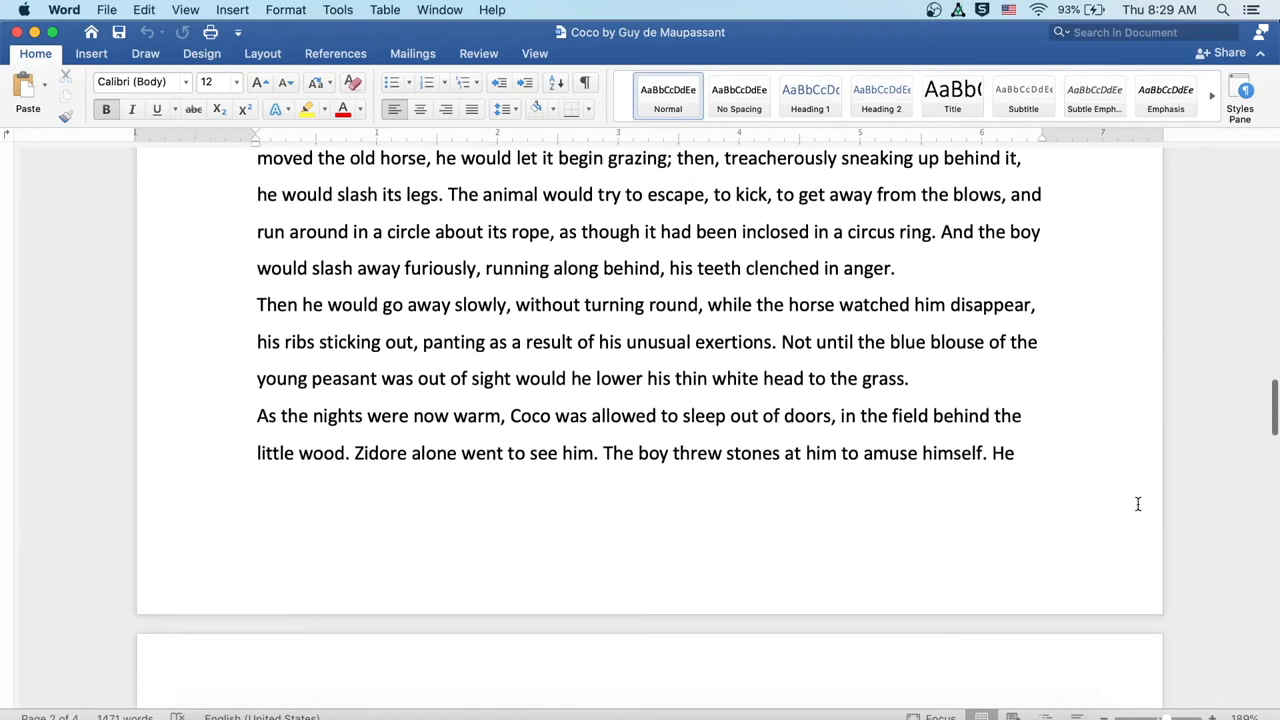
{"action": "scroll", "scroll_direction": "down", "scroll_amount": 3}
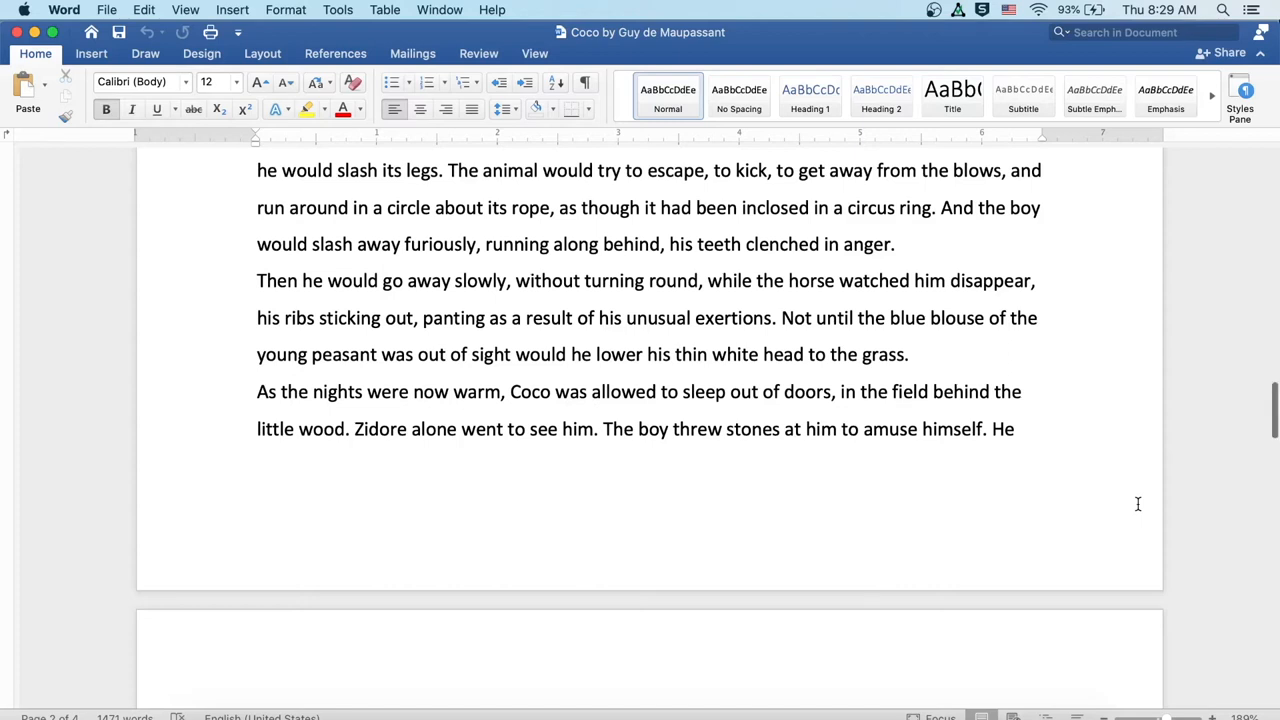
{"action": "scroll", "scroll_direction": "down", "scroll_amount": 3}
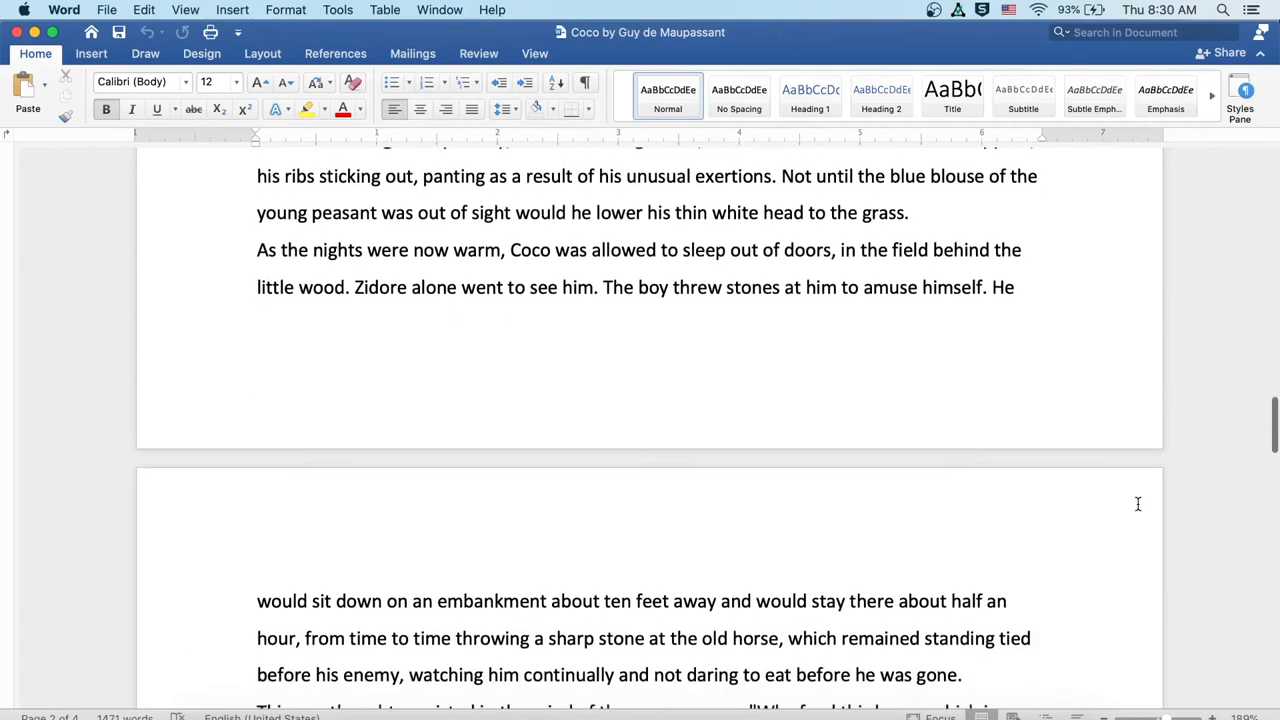
{"action": "scroll", "scroll_direction": "down", "scroll_amount": 3}
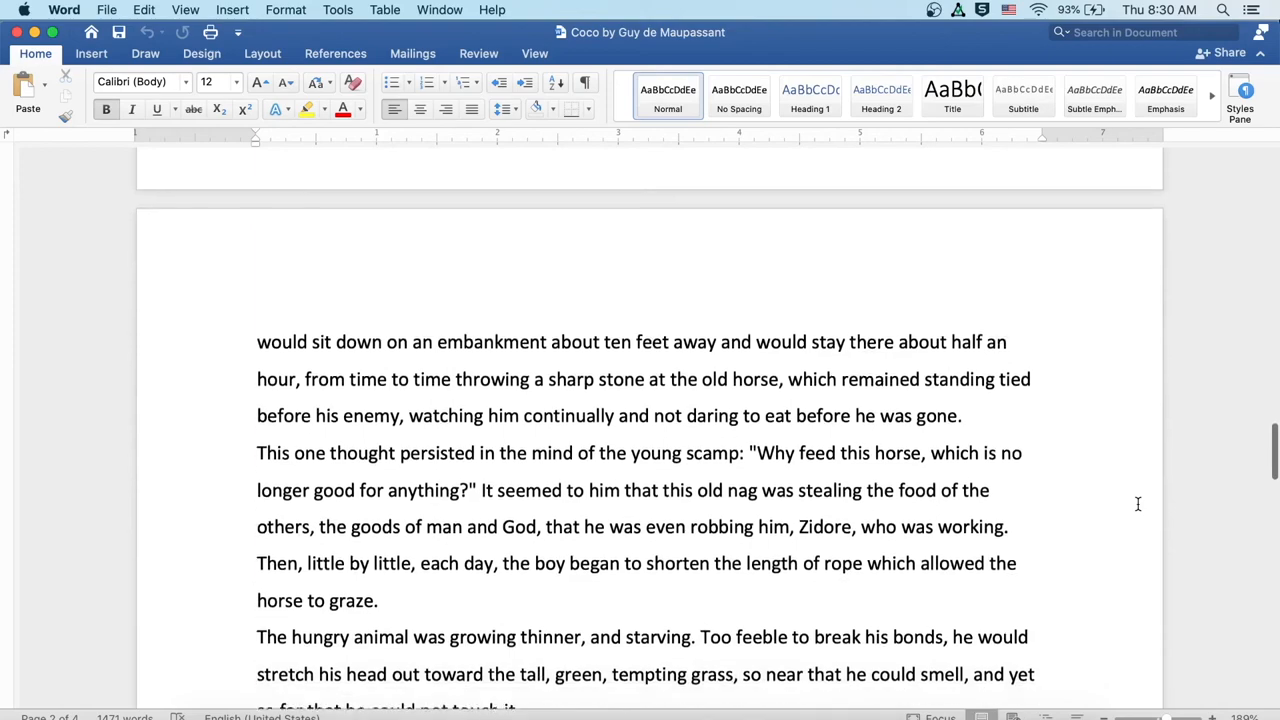
{"action": "scroll", "scroll_direction": "down", "scroll_amount": 3}
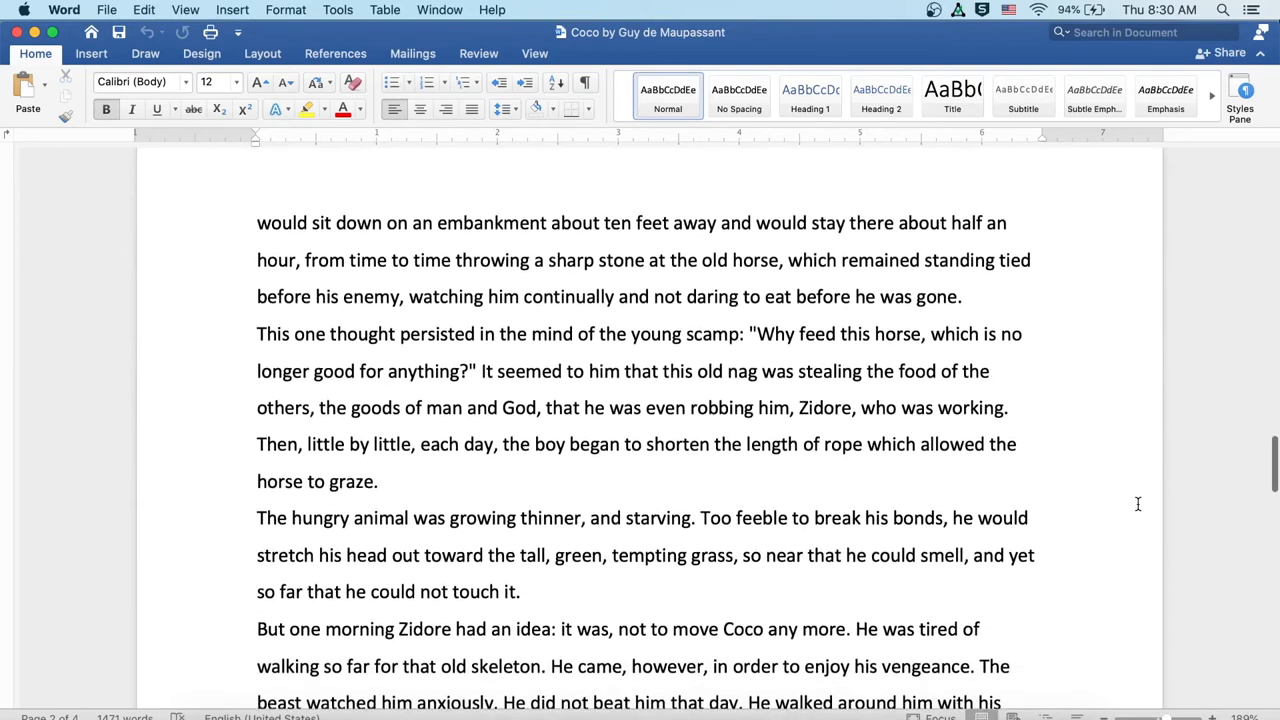
{"action": "scroll", "scroll_direction": "down", "scroll_amount": 3}
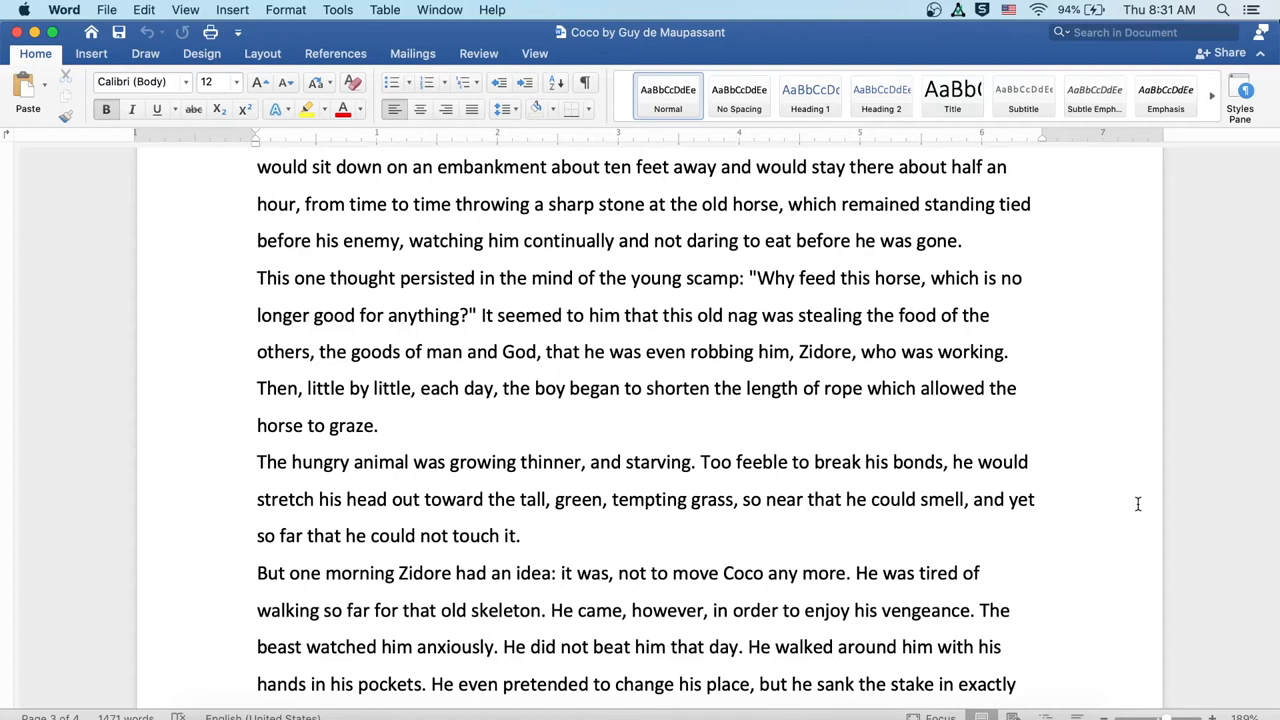
{"action": "scroll", "scroll_direction": "down", "scroll_amount": 3}
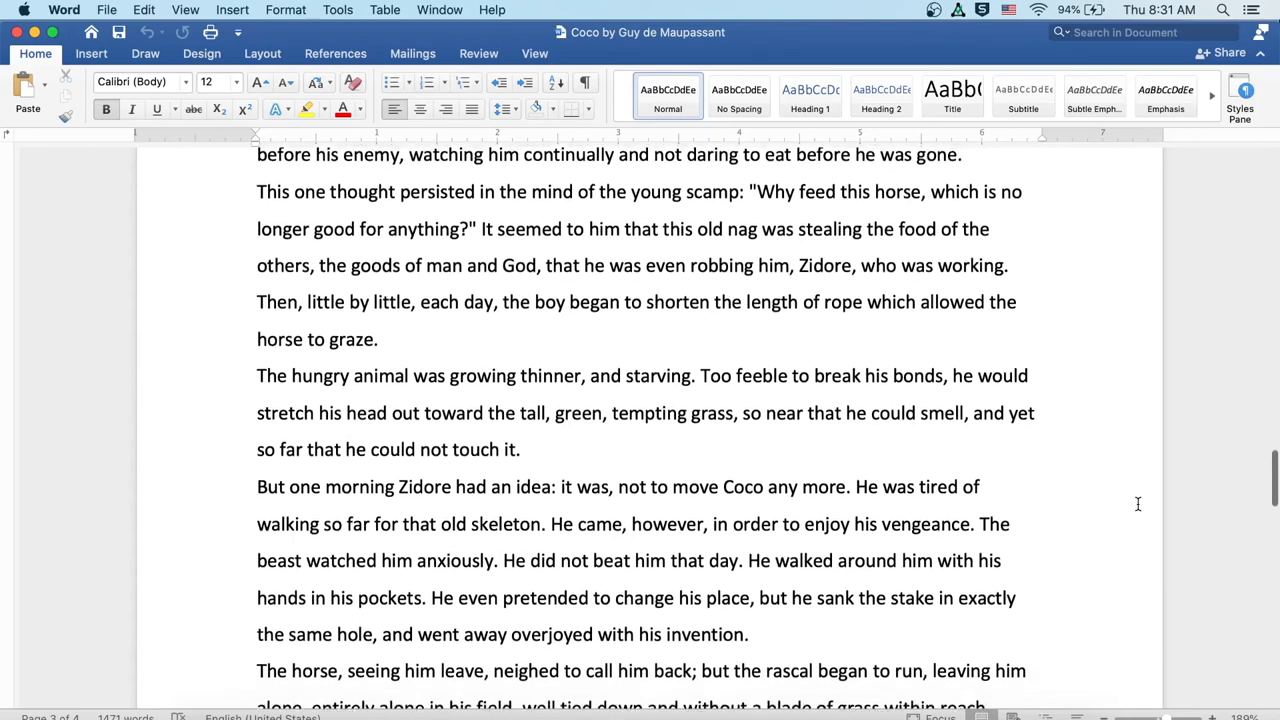
{"action": "scroll", "scroll_direction": "down", "scroll_amount": 3}
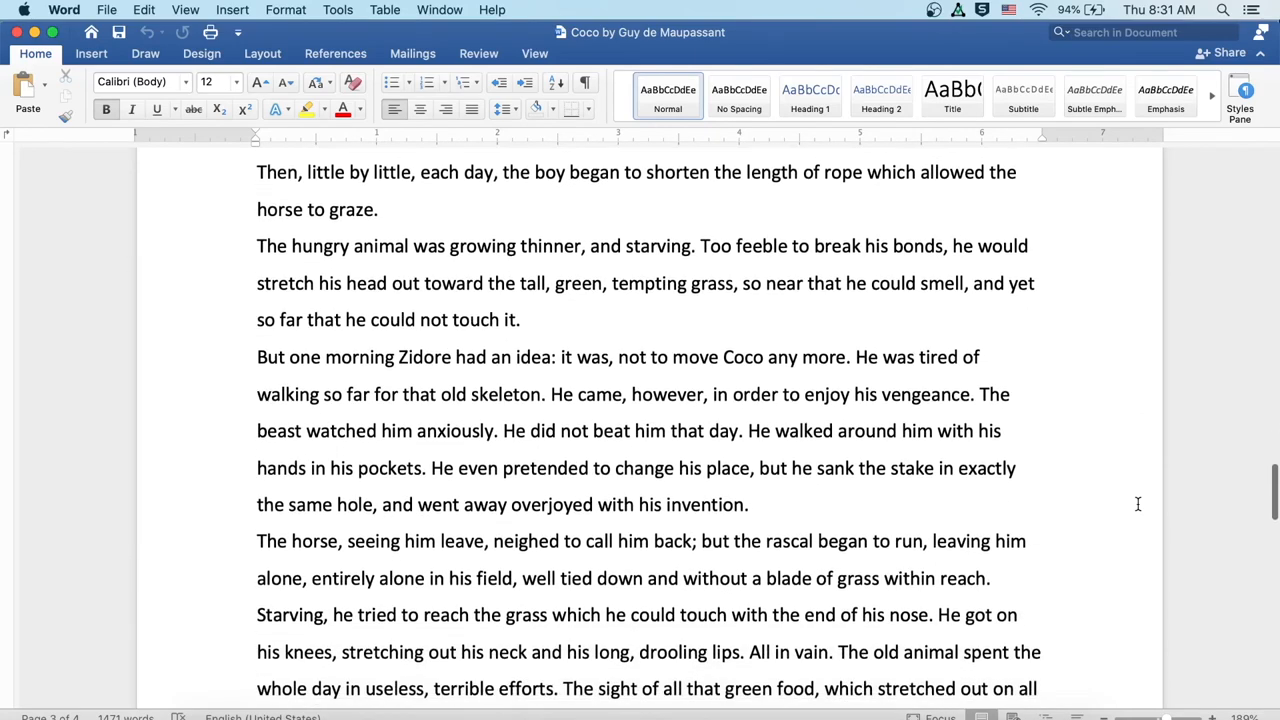
{"action": "scroll", "scroll_direction": "down", "scroll_amount": 3}
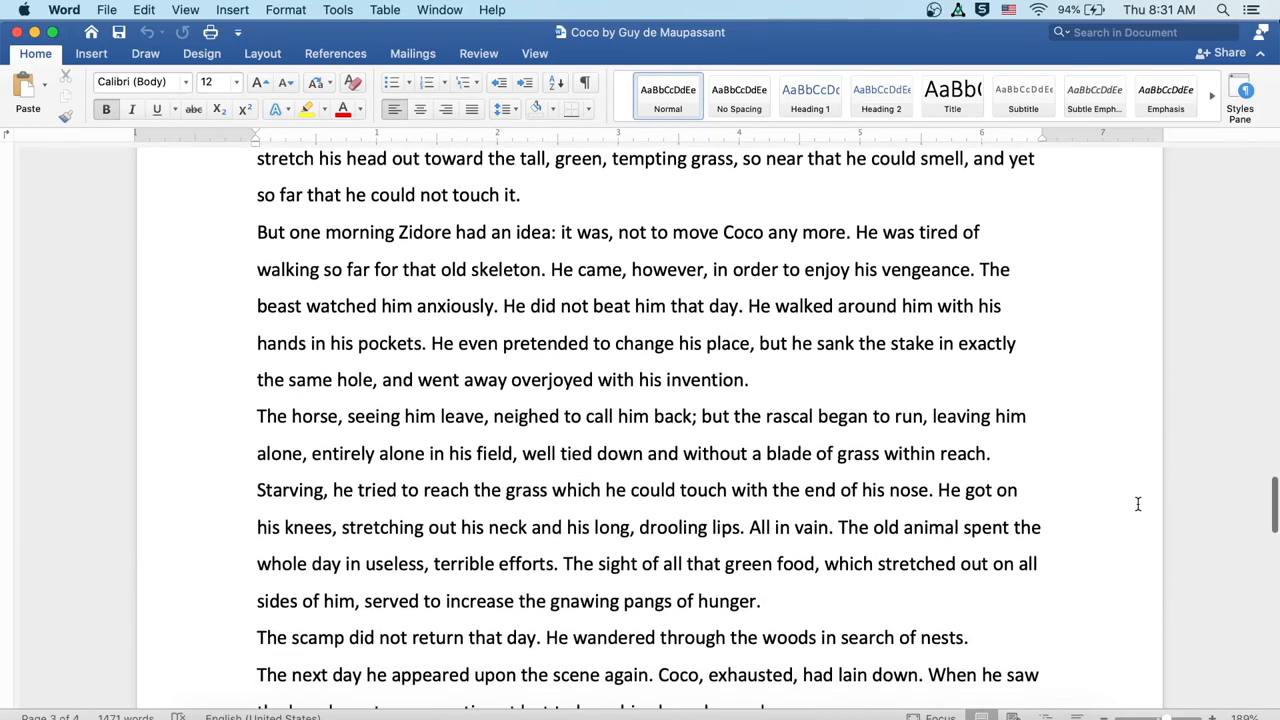
{"action": "scroll", "scroll_direction": "down", "scroll_amount": 3}
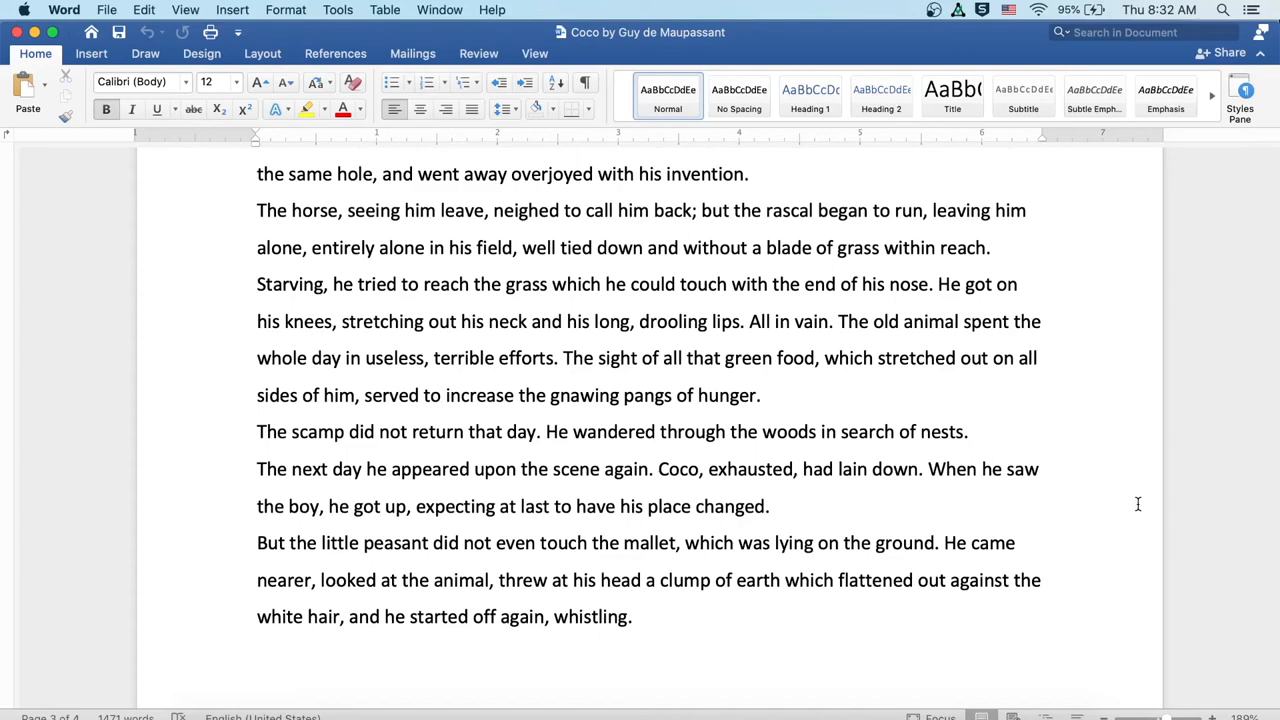
{"action": "scroll", "scroll_direction": "down", "scroll_amount": 3}
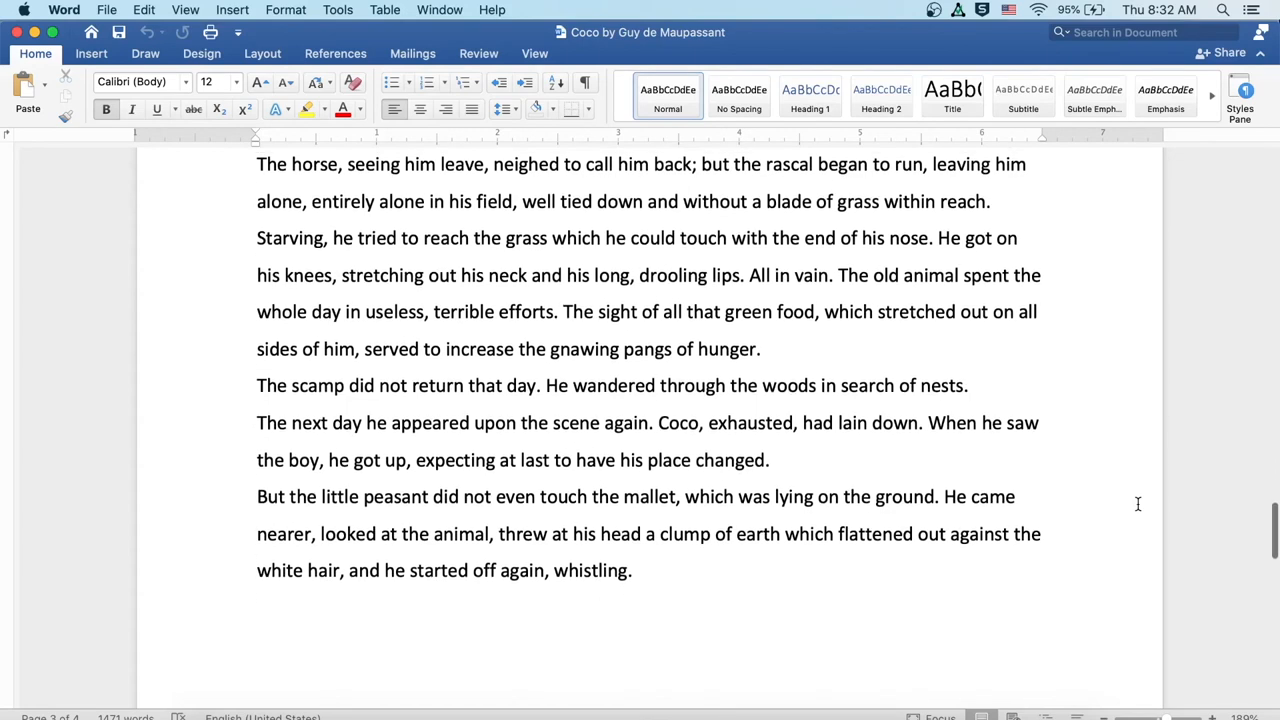
{"action": "scroll", "scroll_direction": "down", "scroll_amount": 3}
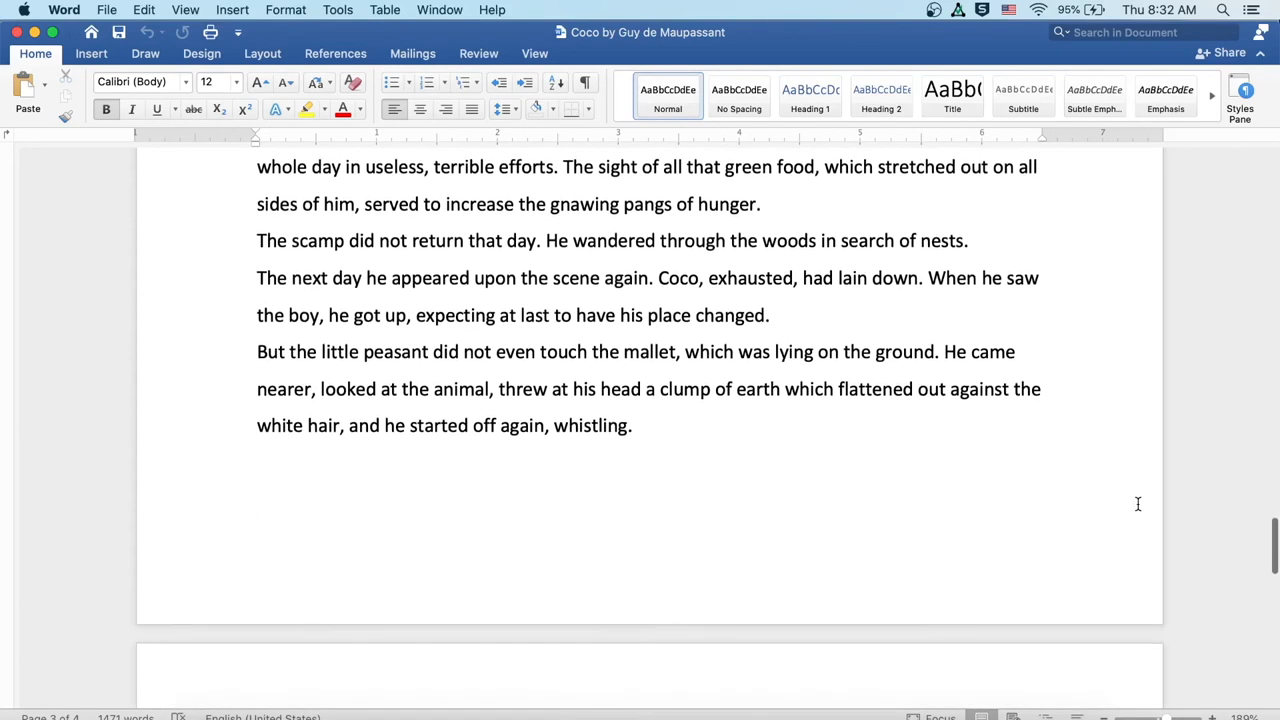
{"action": "scroll", "scroll_direction": "down", "scroll_amount": 3}
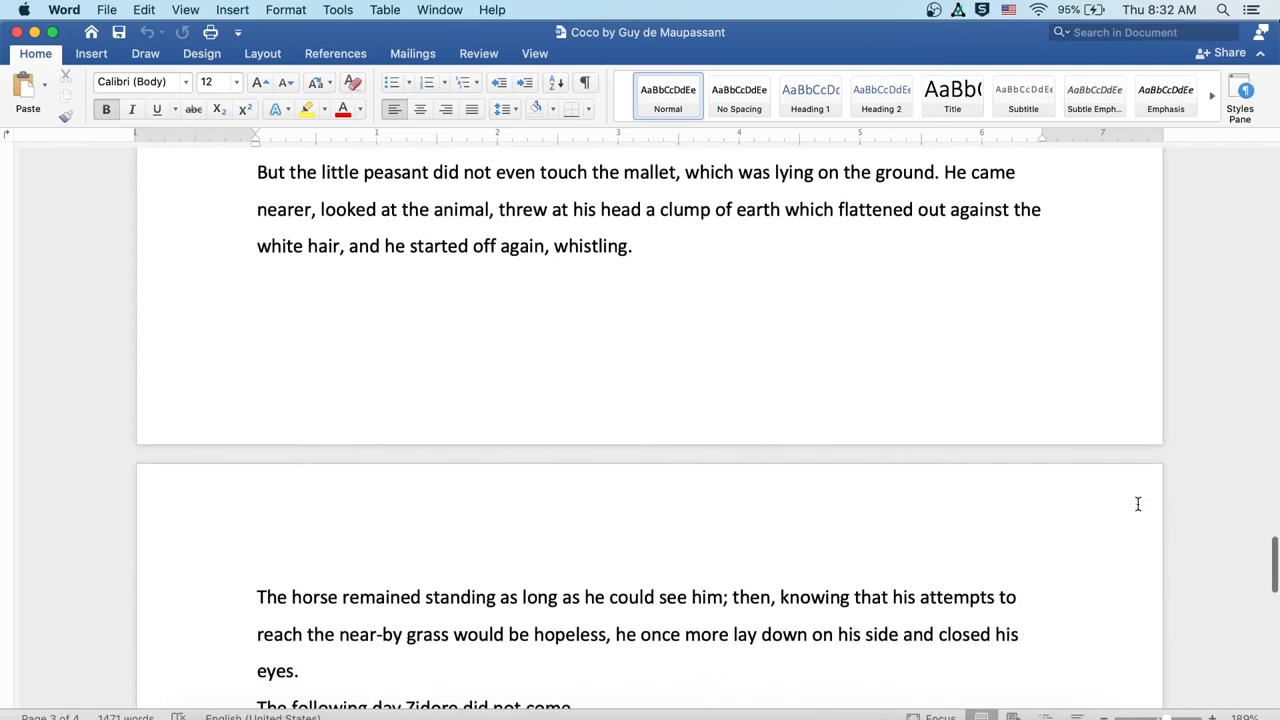
{"action": "scroll", "scroll_direction": "down", "scroll_amount": 3}
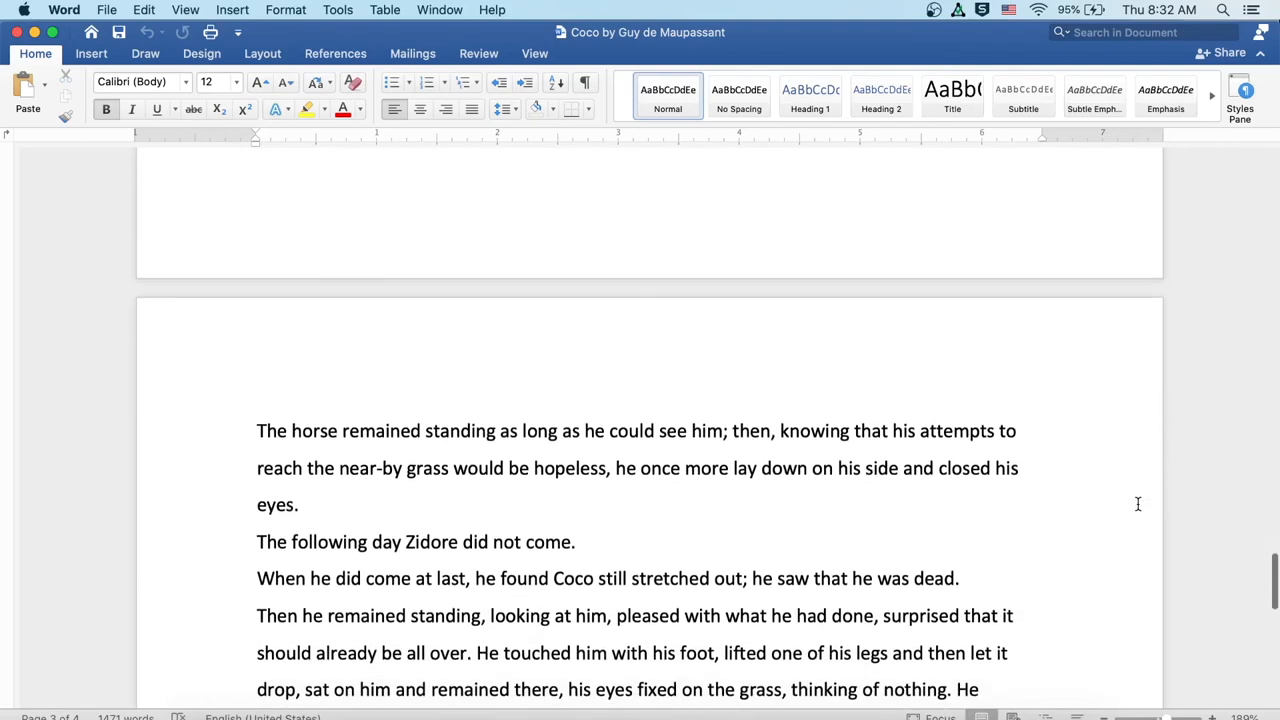
{"action": "scroll", "scroll_direction": "down", "scroll_amount": 3}
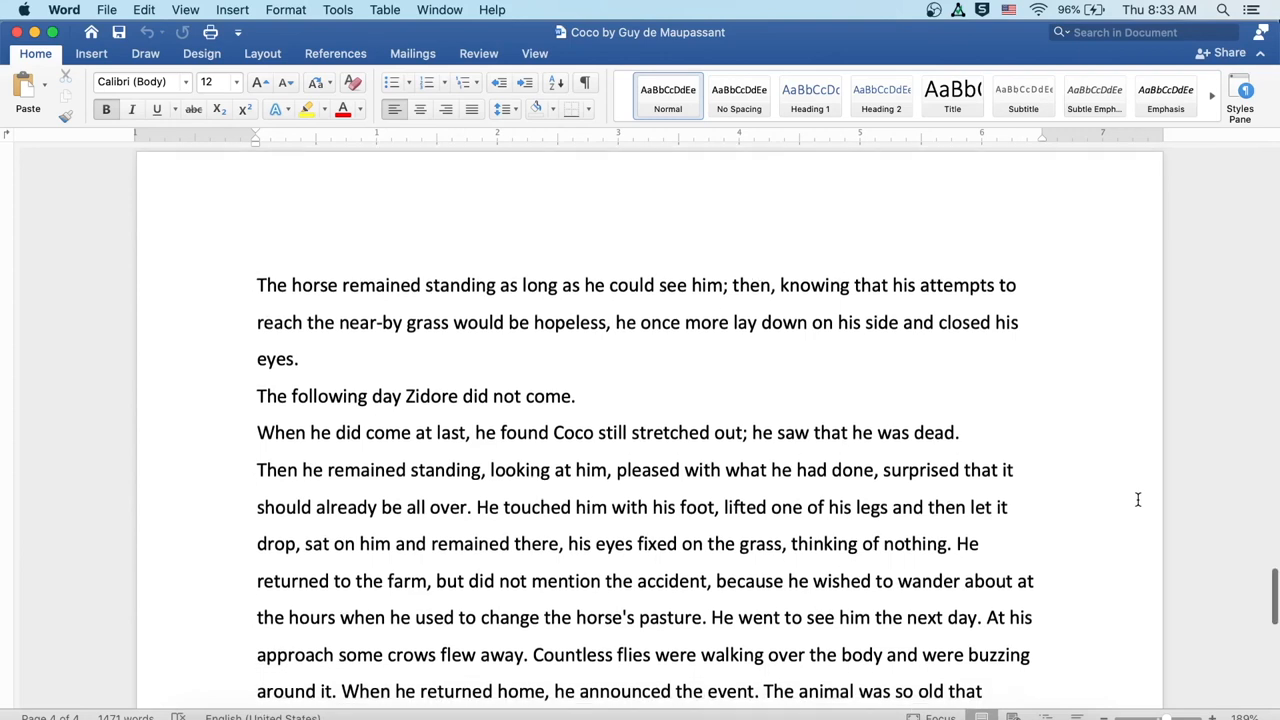
{"action": "scroll", "scroll_direction": "down", "scroll_amount": 3}
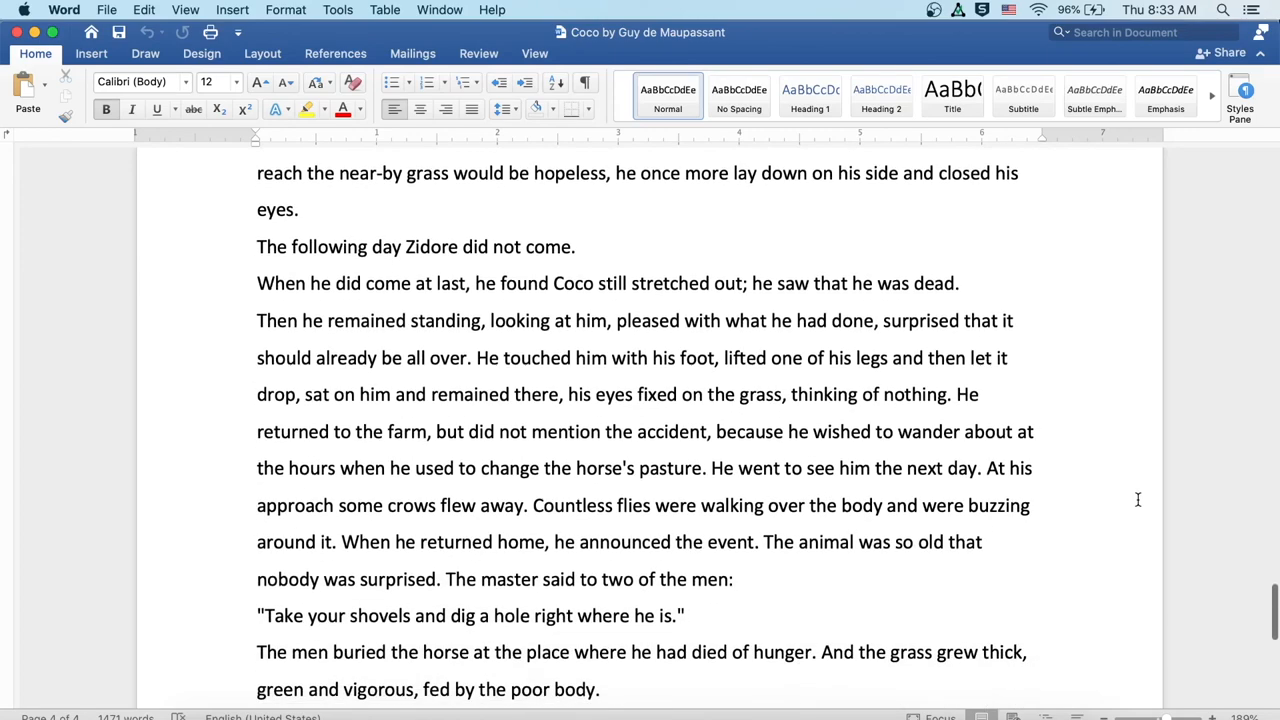
{"action": "scroll", "scroll_direction": "down", "scroll_amount": 3}
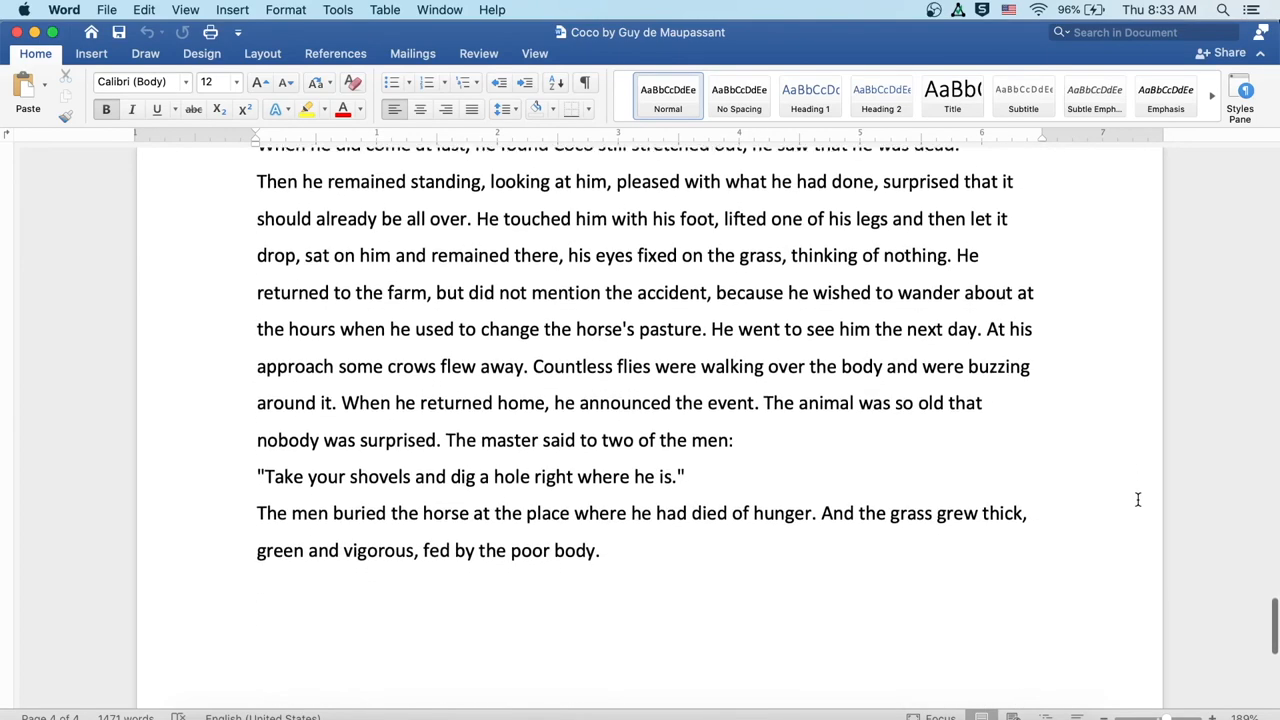
{"action": "scroll", "scroll_direction": "down", "scroll_amount": 3}
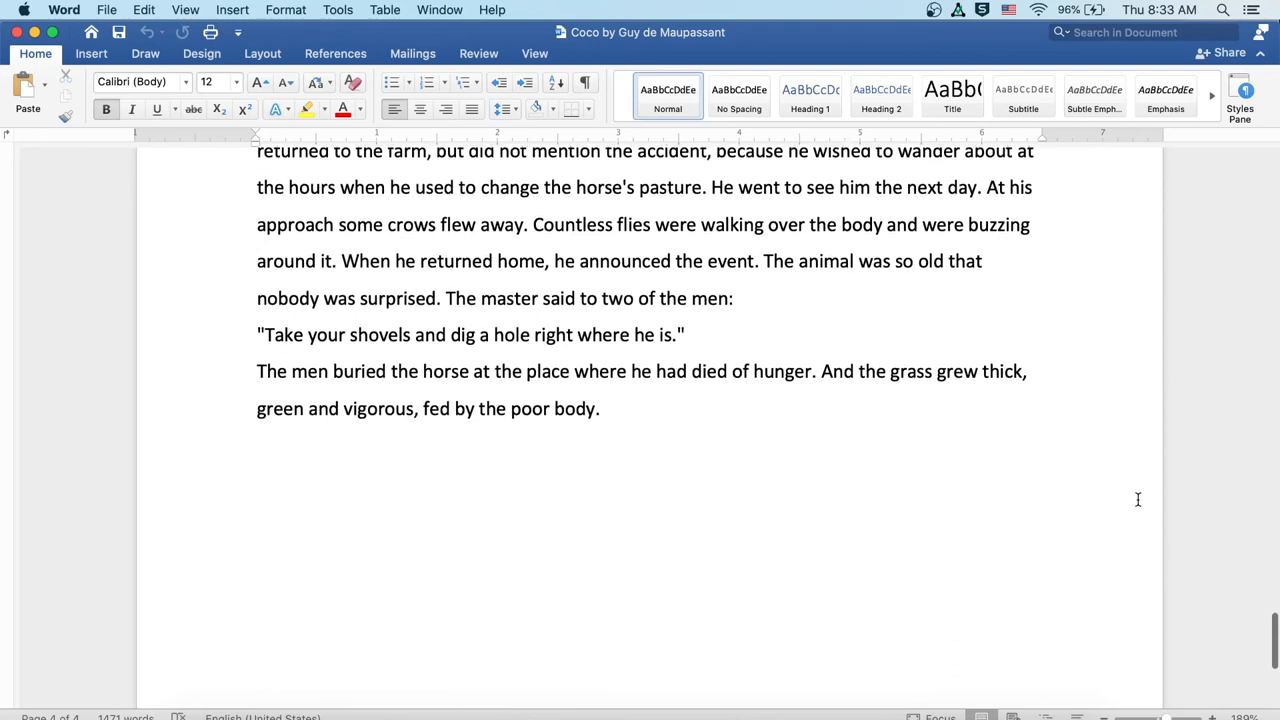
{"action": "scroll", "scroll_direction": "down", "scroll_amount": 3}
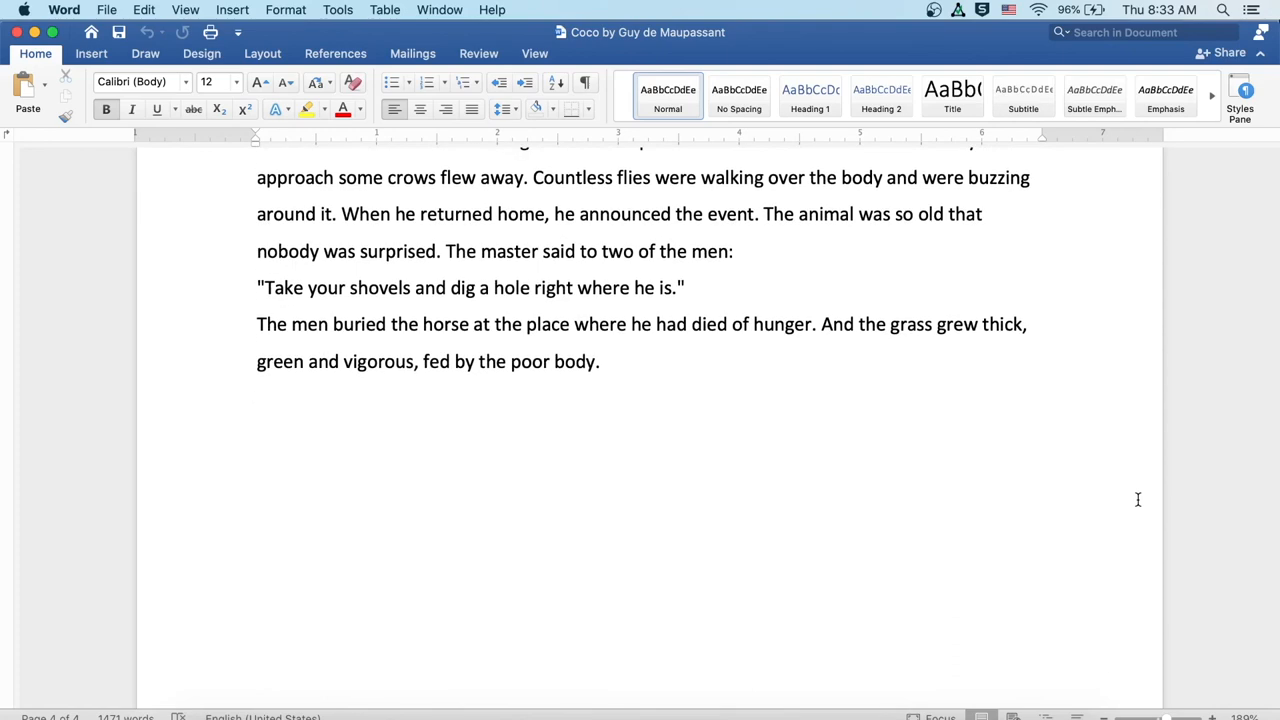